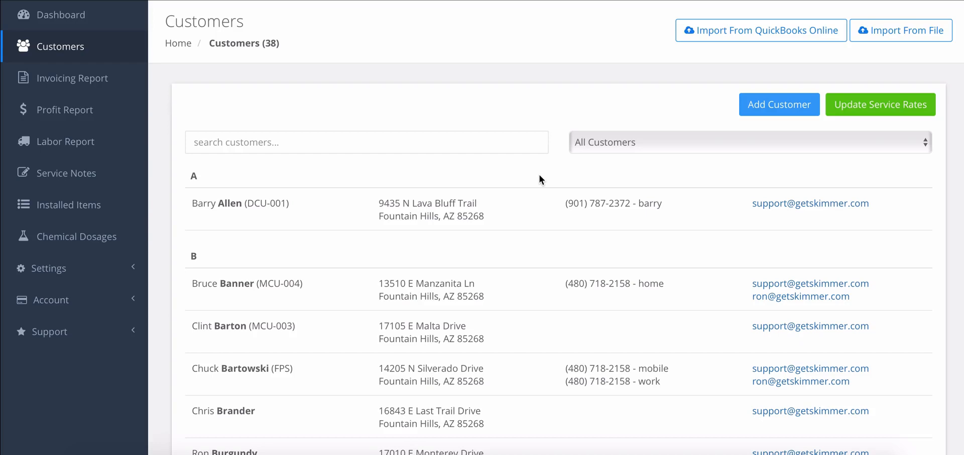
mouse_move(84, 269)
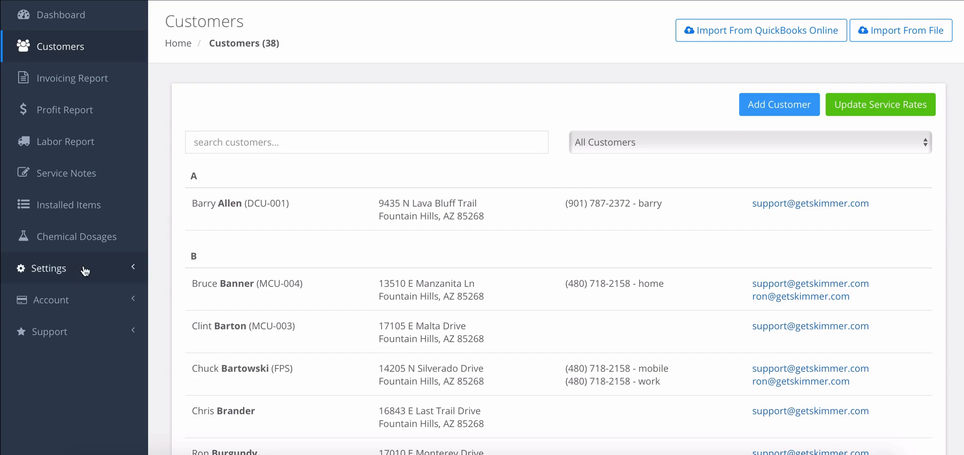
Go to the Work Order Types settings page from the sidebar.
click(48, 268)
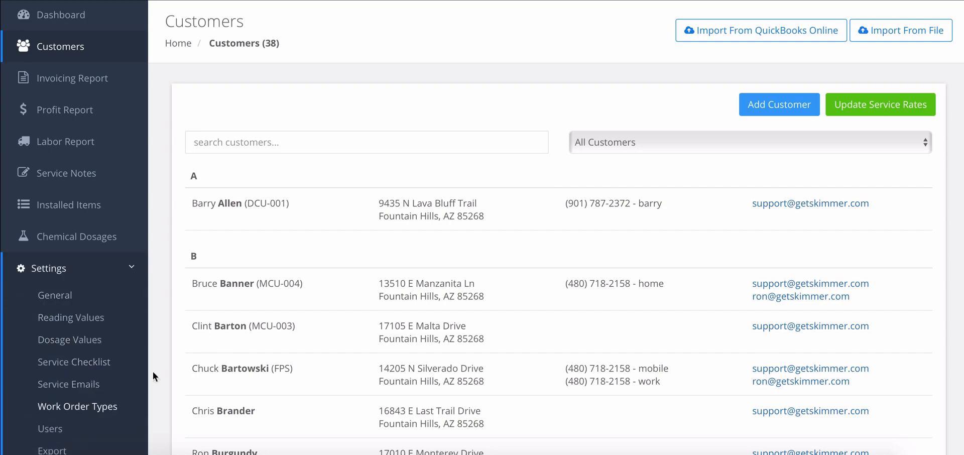
click(77, 407)
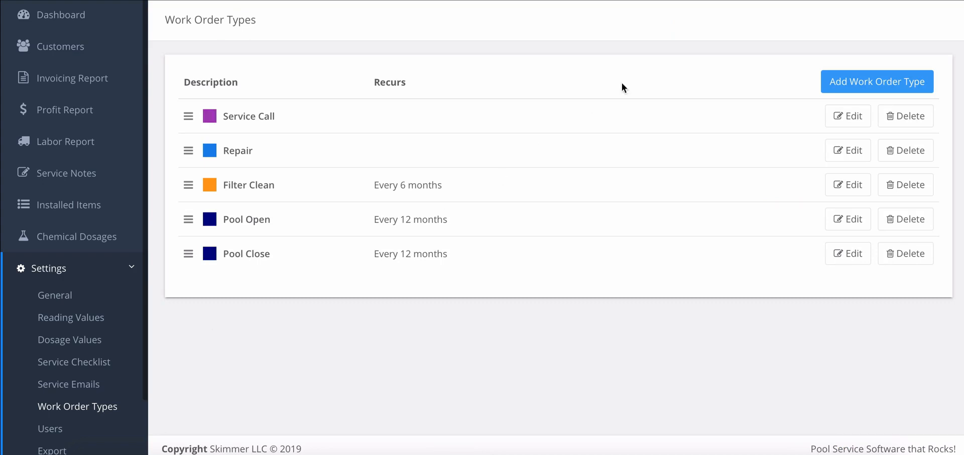
mouse_move(852, 82)
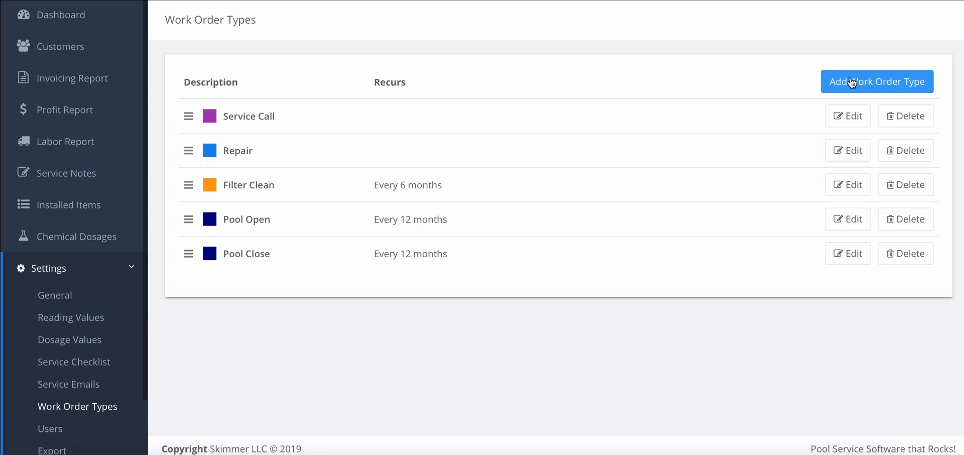
Create a new work order type described 'Repair Follow-up Call' with the Gray colour code.
click(851, 82)
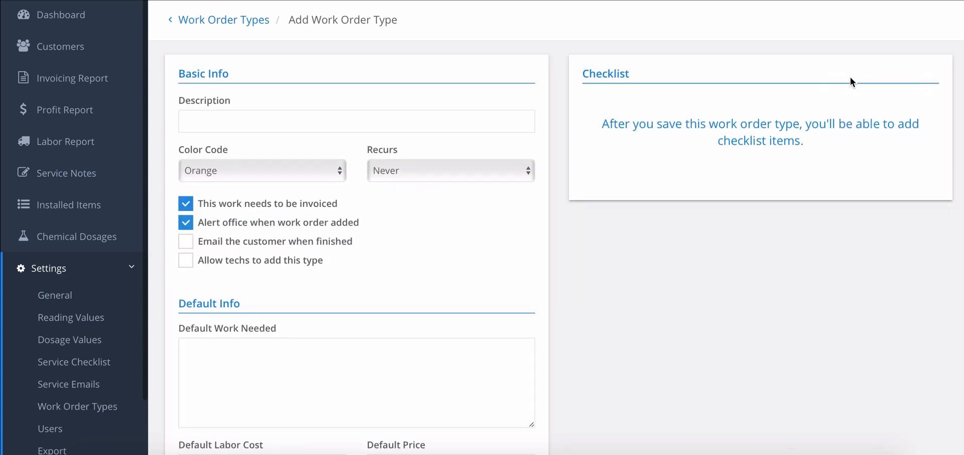
mouse_move(509, 99)
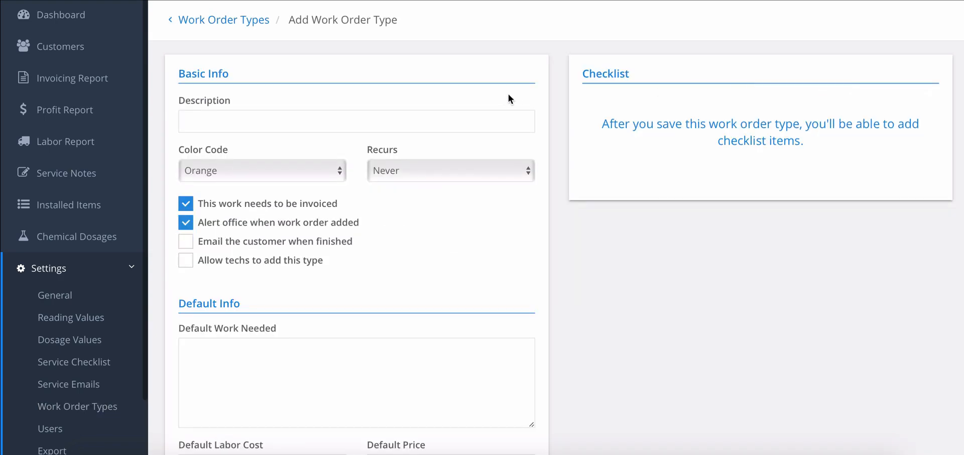
mouse_move(557, 101)
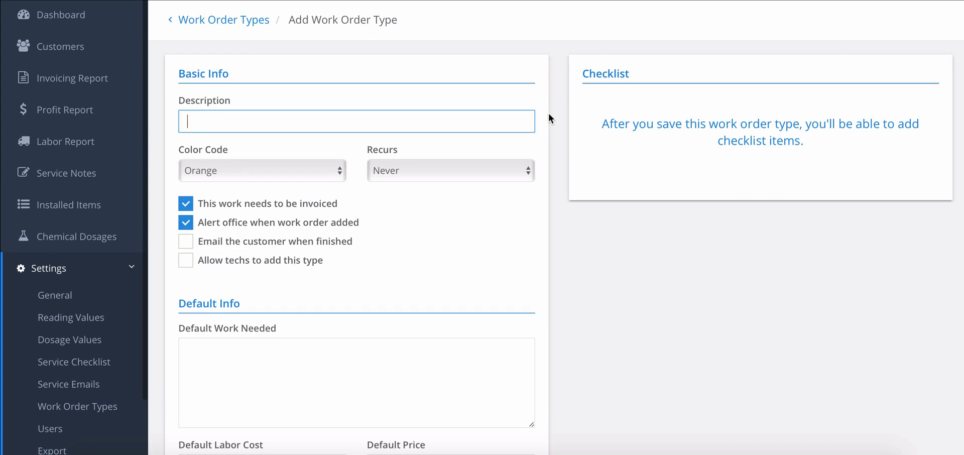
text(Repair Follow)
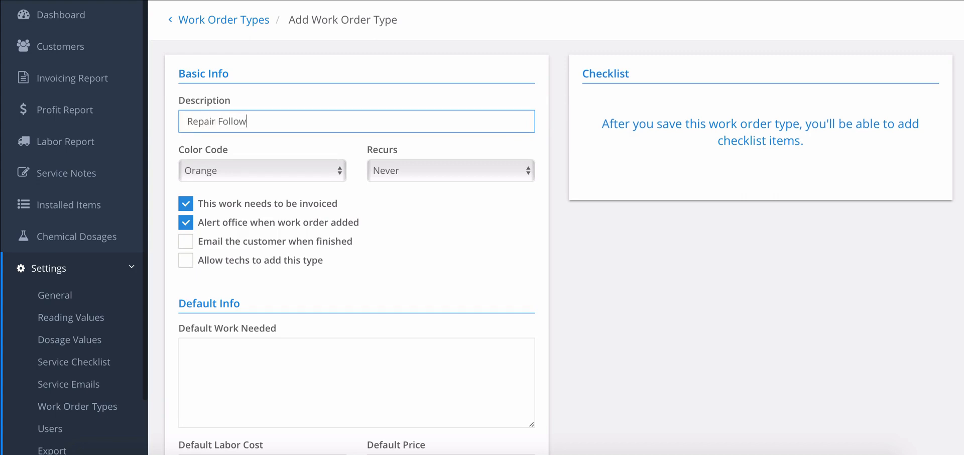
text(-up Call)
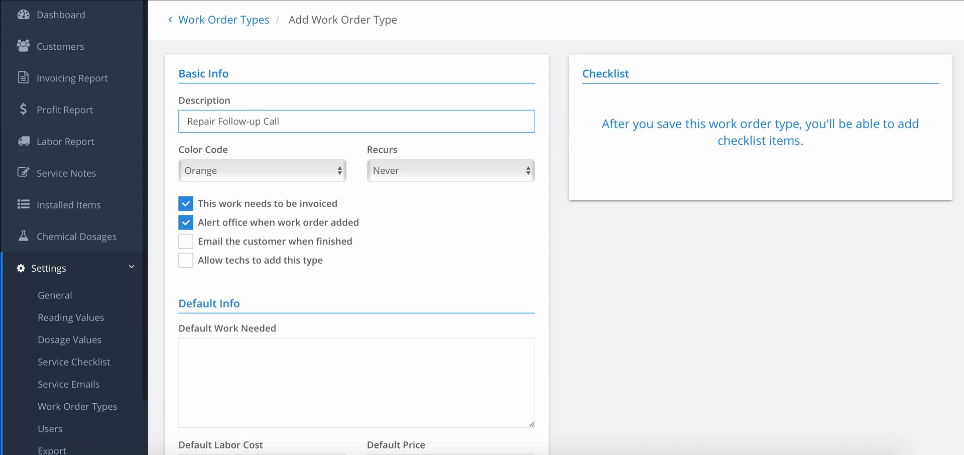
click(262, 171)
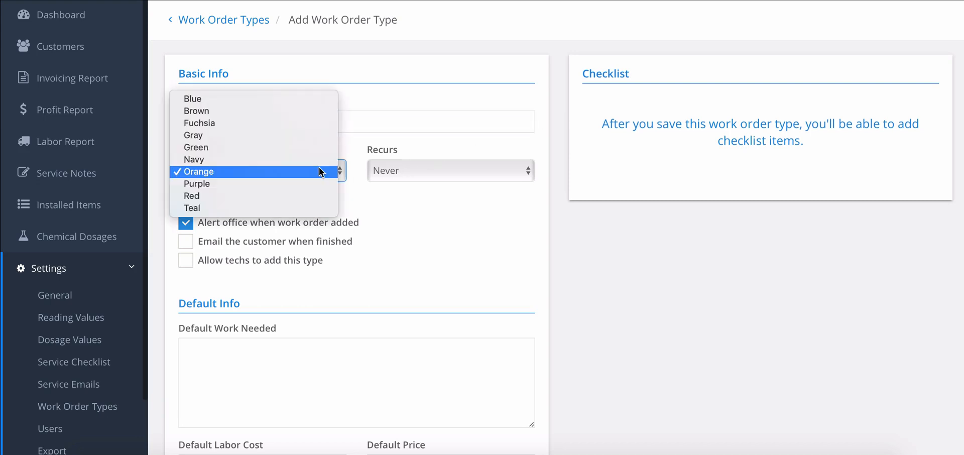
click(193, 135)
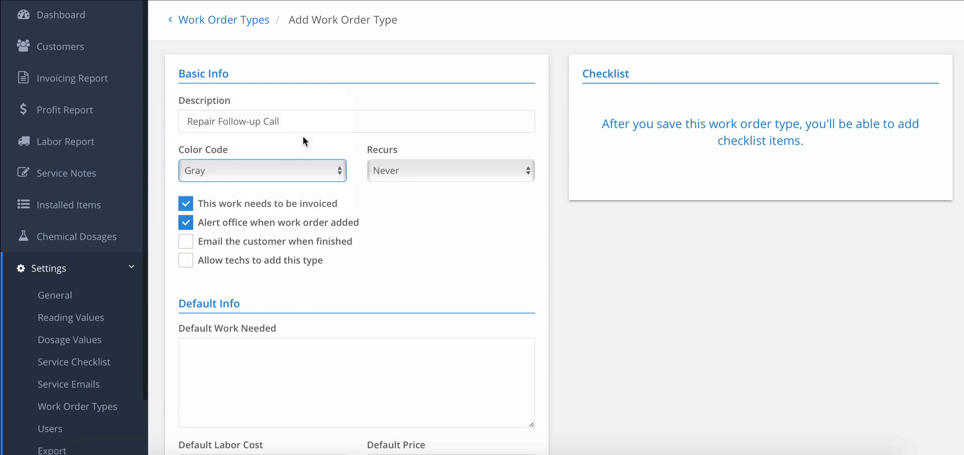
mouse_move(459, 195)
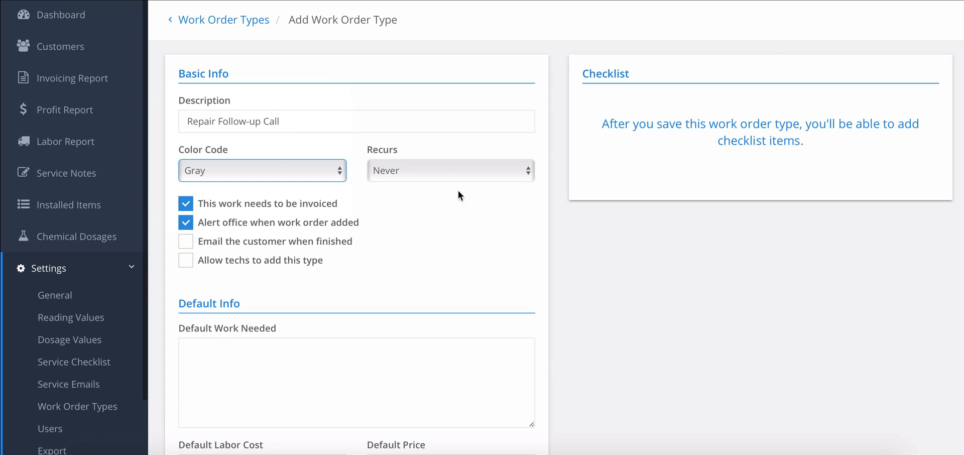
mouse_move(464, 193)
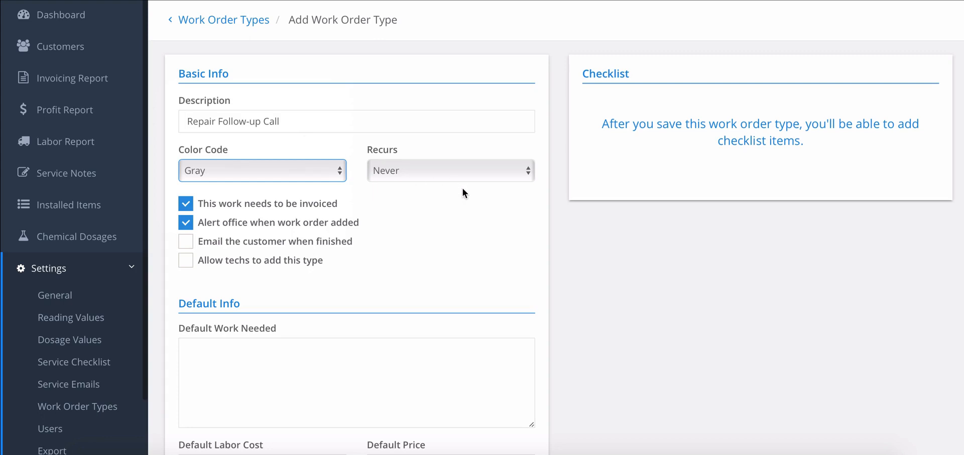
mouse_move(459, 193)
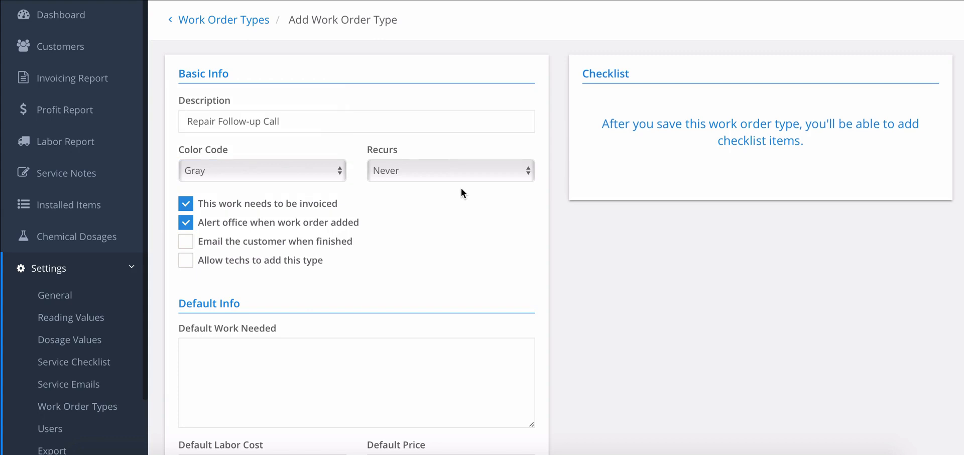
mouse_move(452, 195)
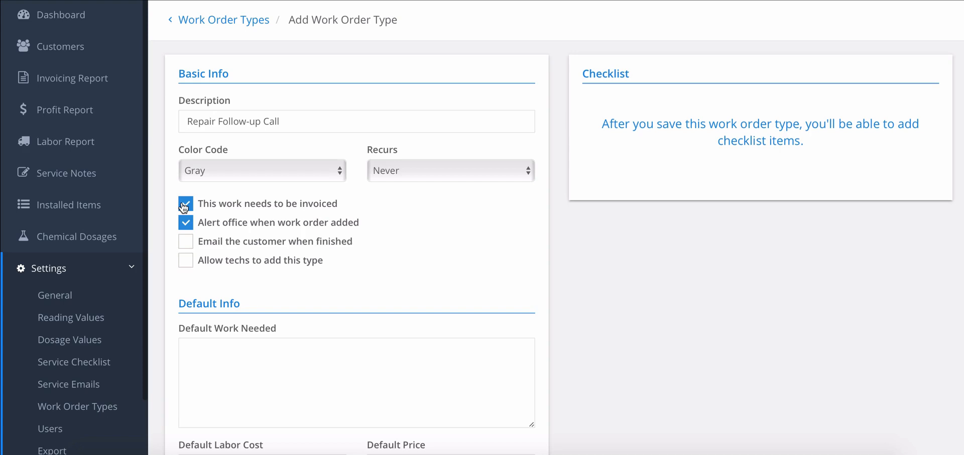
Make the type not need invoicing, email the customer when finished, and let techs add it.
click(185, 204)
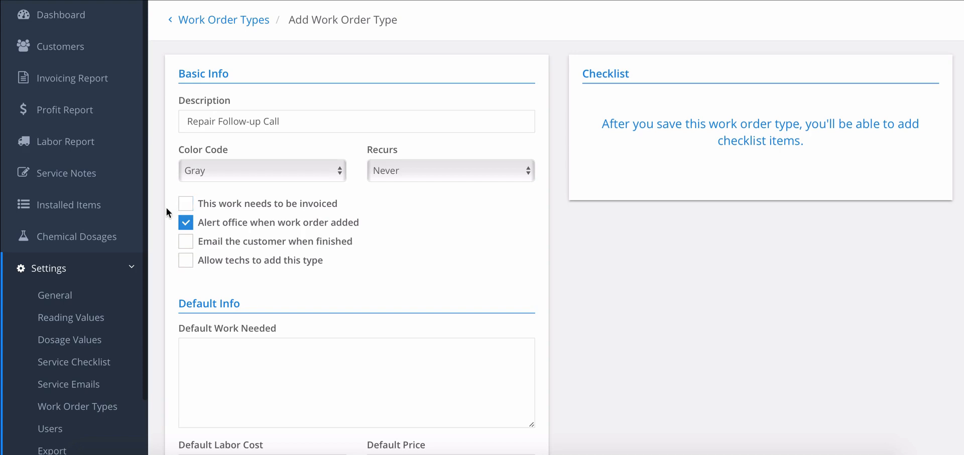
mouse_move(168, 243)
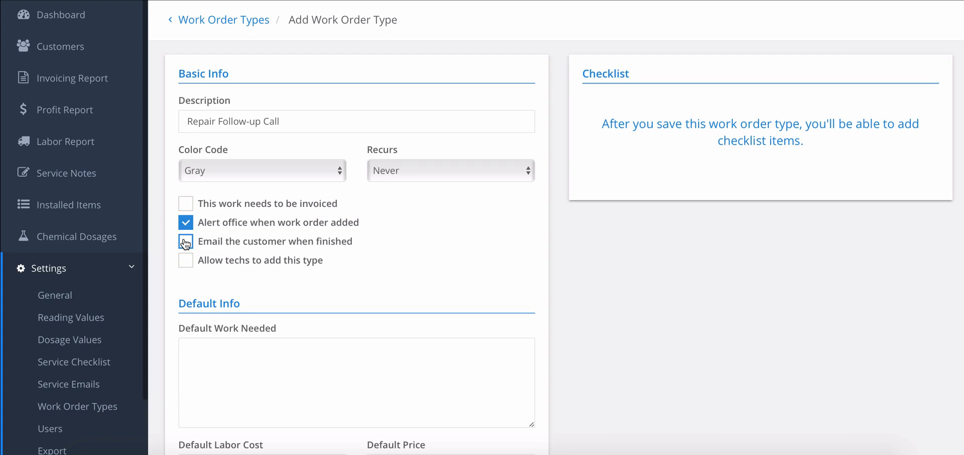
click(185, 241)
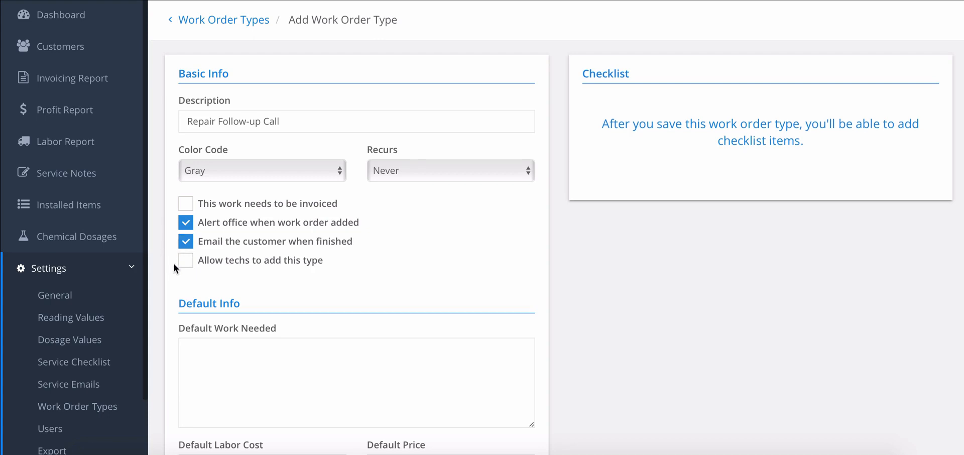
click(186, 260)
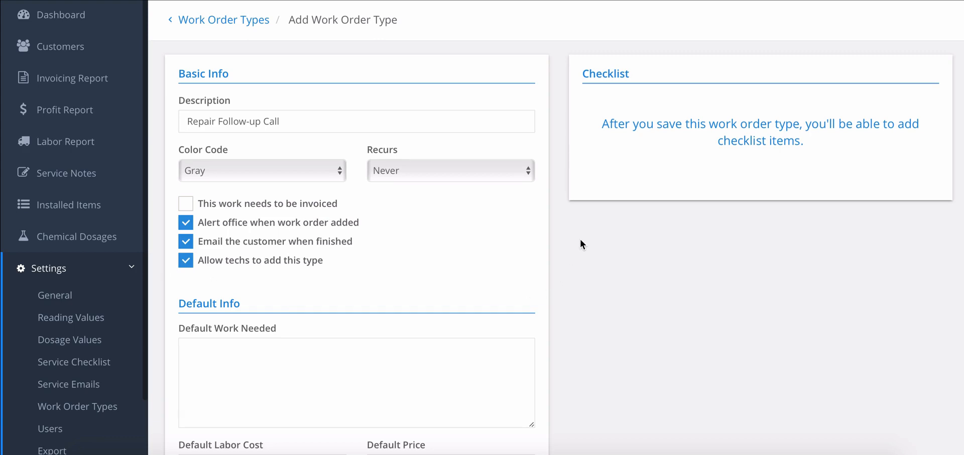
Enter default work text about checking the repair and reporting any issue.
scroll(down, 3)
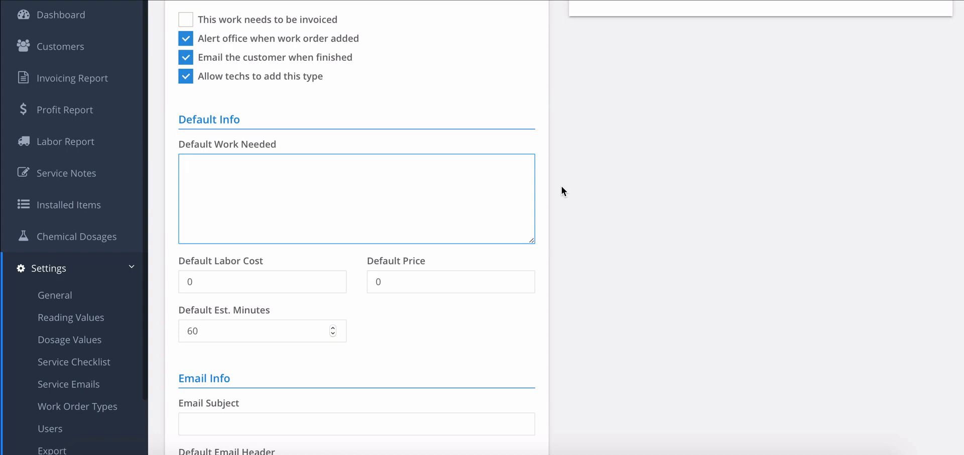
text(Check yesterday's)
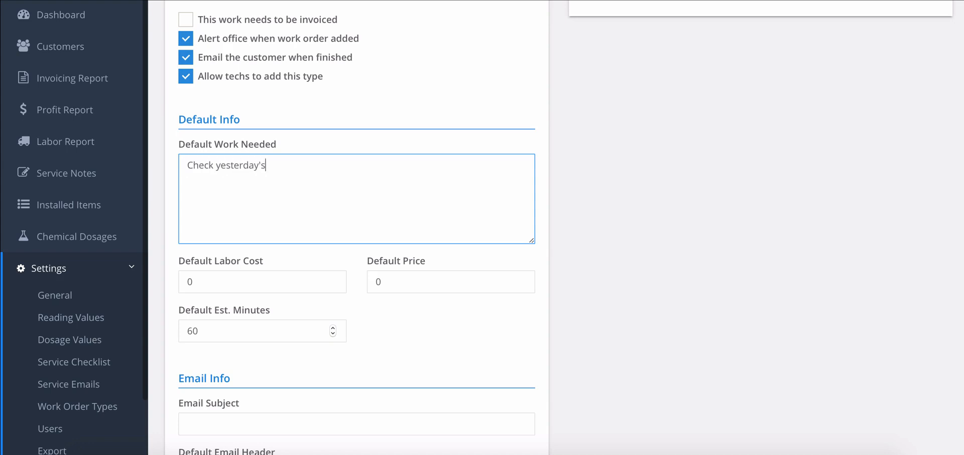
text(repair t)
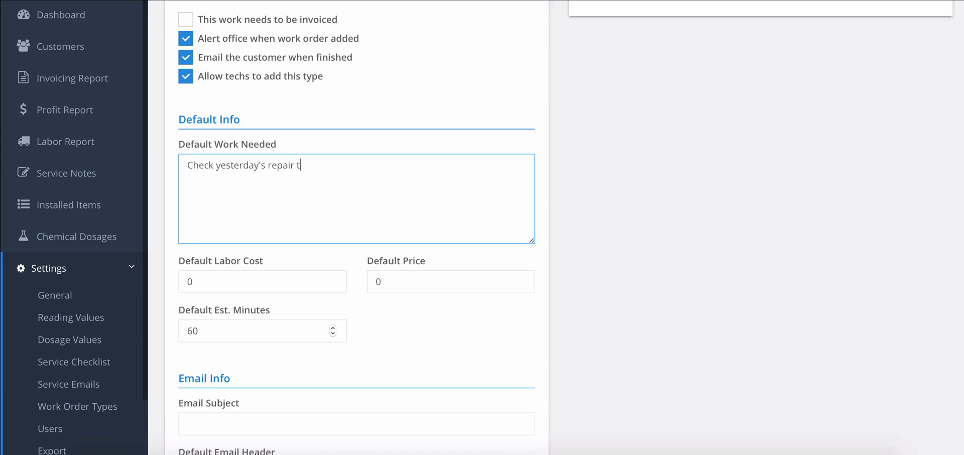
text(o ensure everything is)
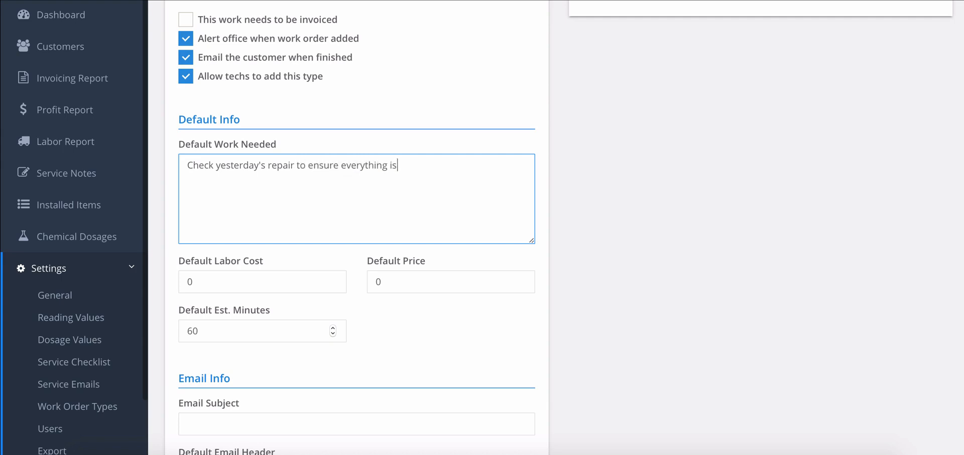
text(working. Repo)
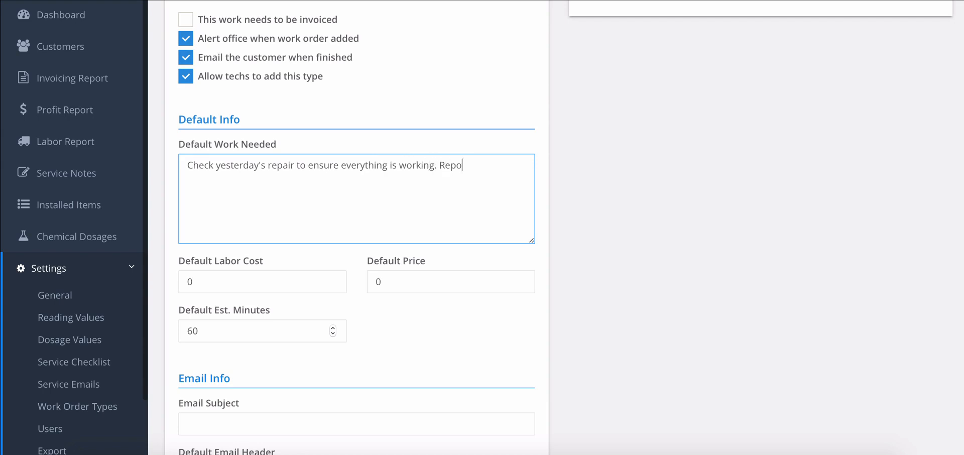
text(rt any issues.)
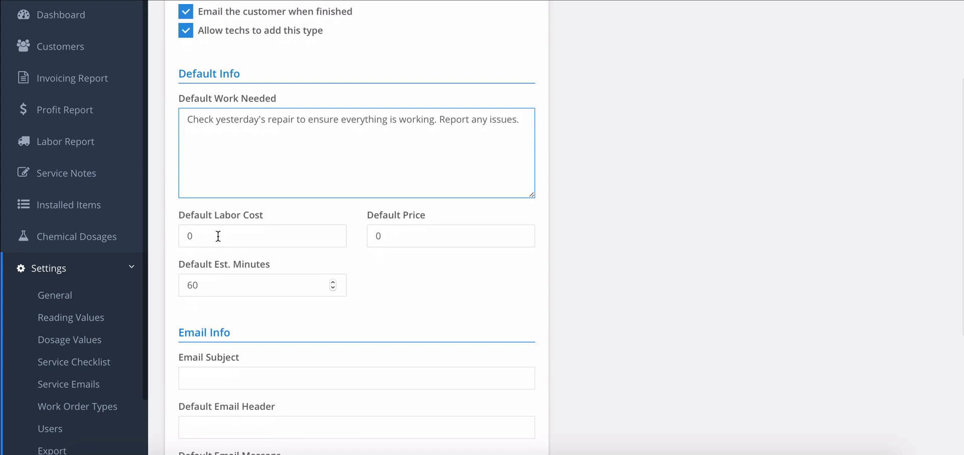
Set the default labor cost to 10 and estimated minutes to 10.
click(262, 235)
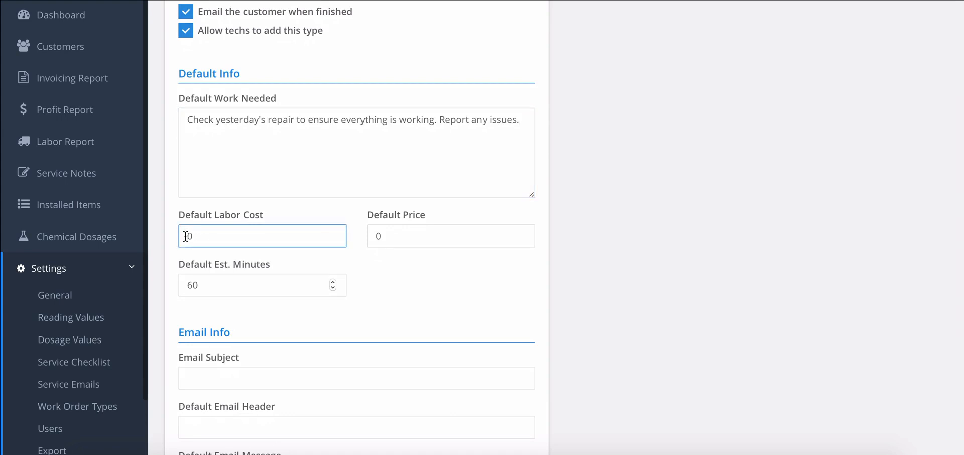
text(10)
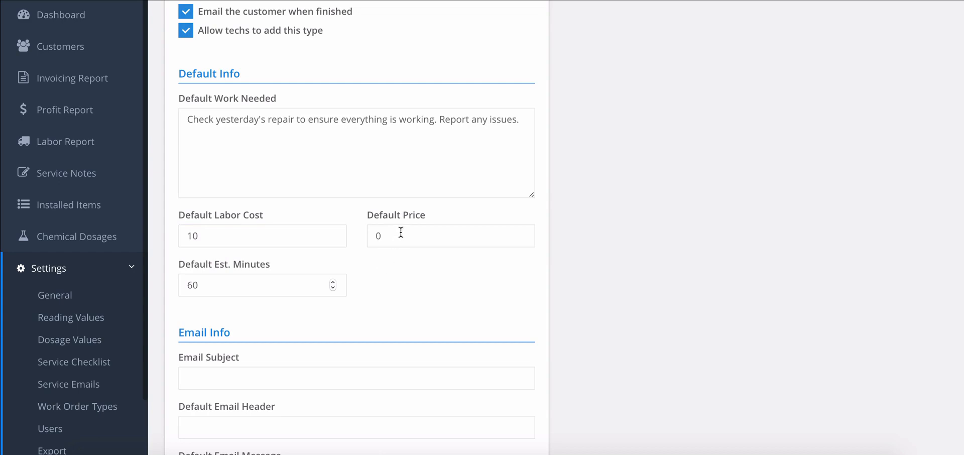
mouse_move(207, 283)
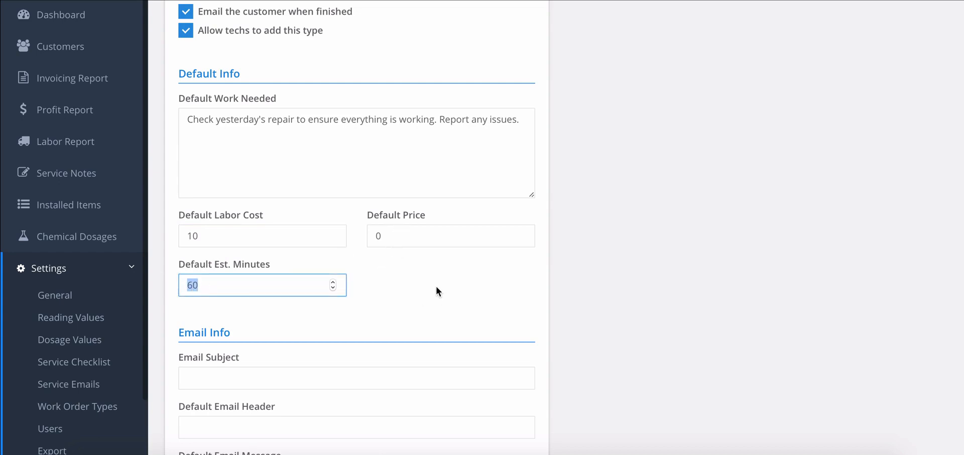
text(1)
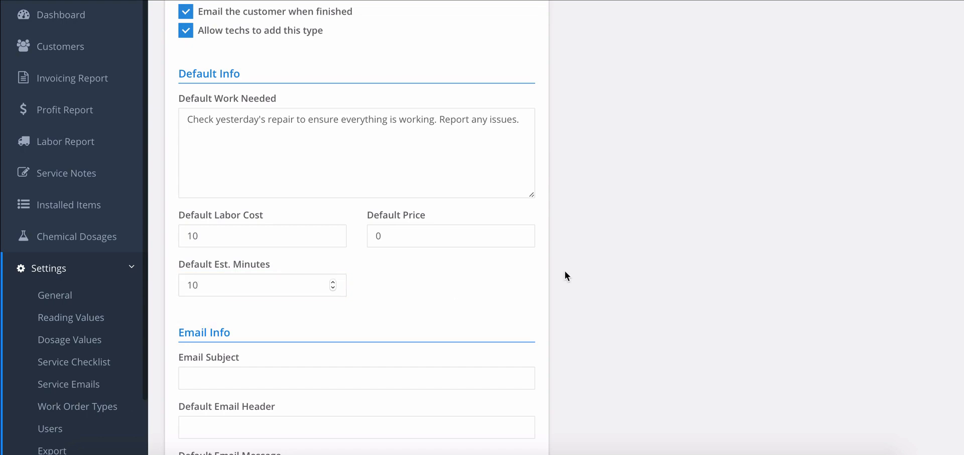
Set the email subject to 'Repair checkup completed!' and save the work order type.
scroll(down, 3)
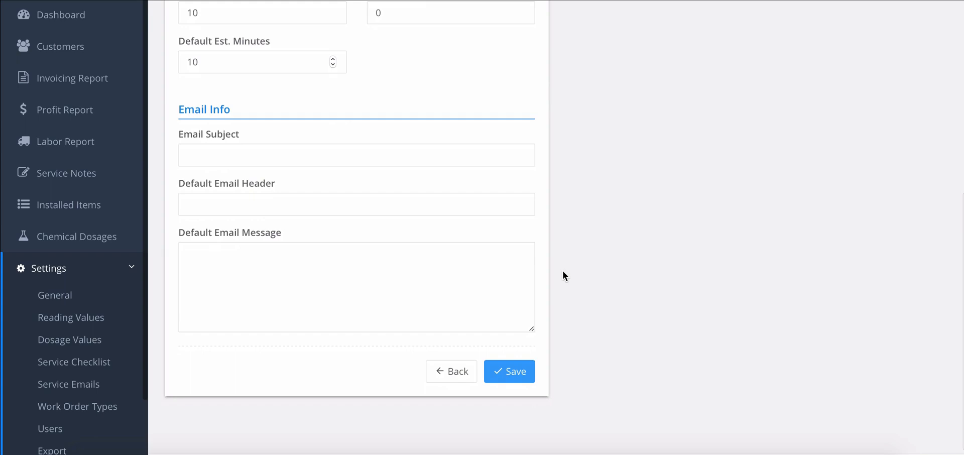
mouse_move(569, 274)
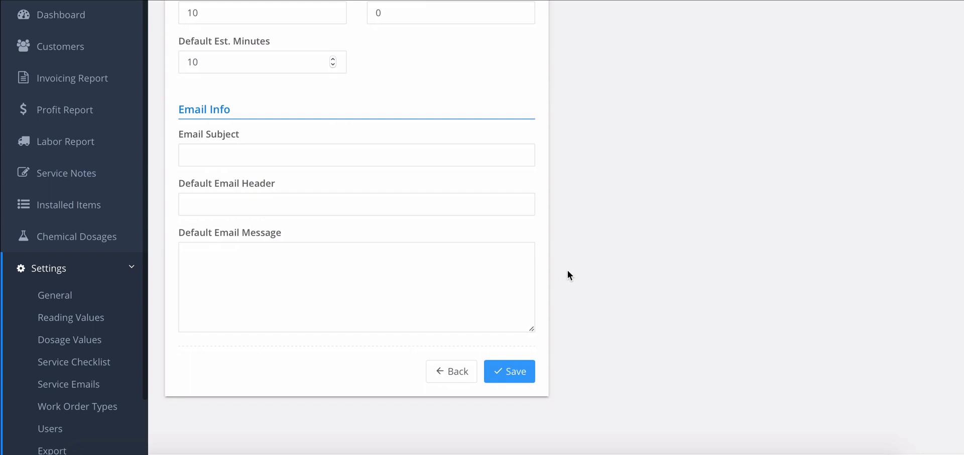
mouse_move(426, 155)
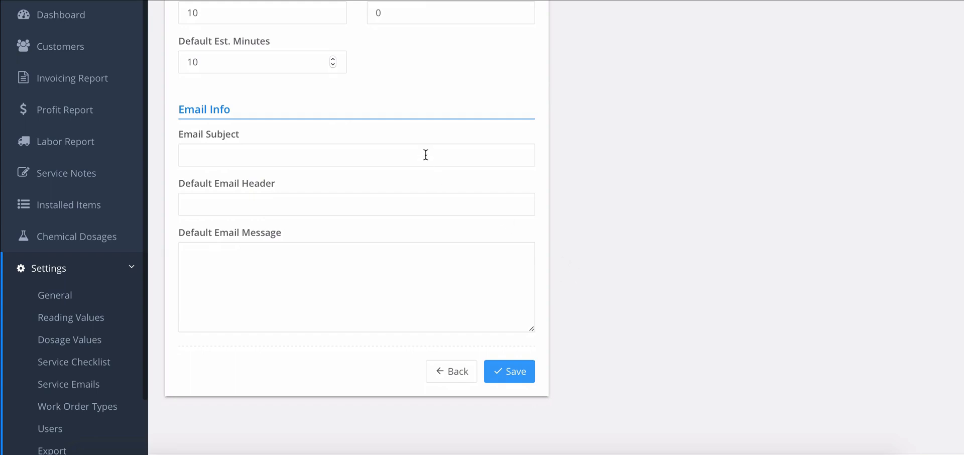
text(Repair)
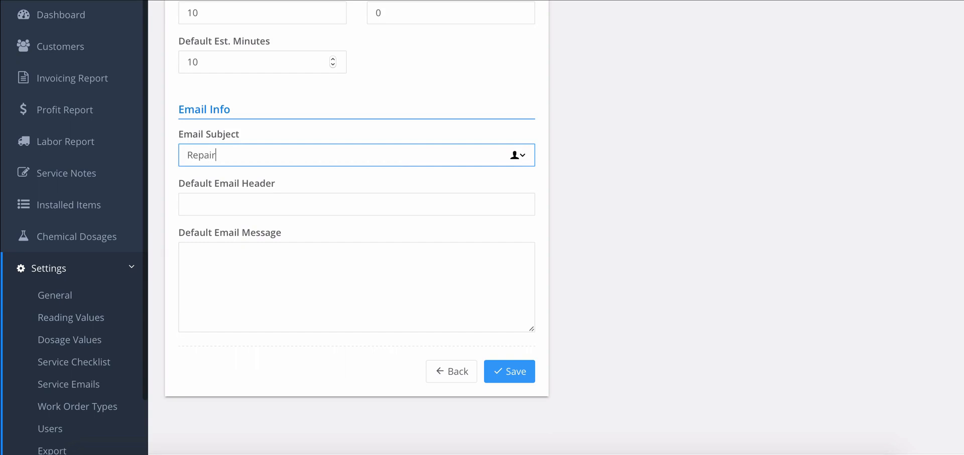
text(checkup completed!)
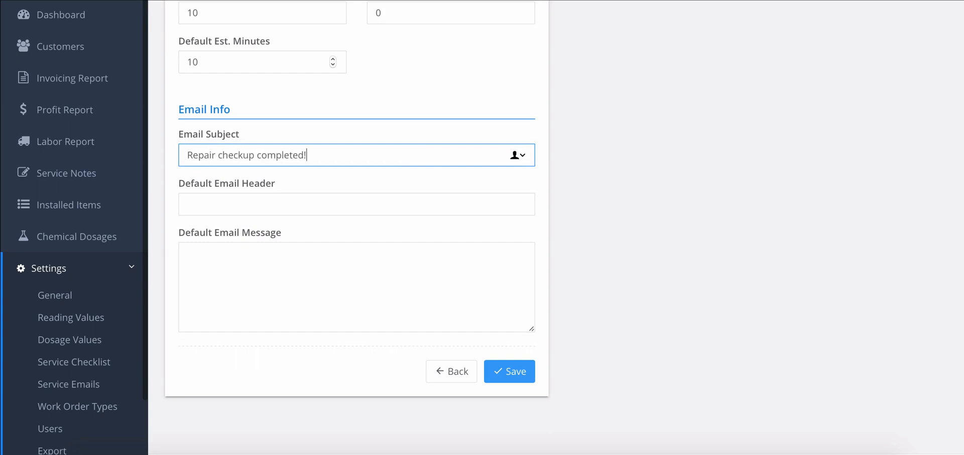
click(551, 204)
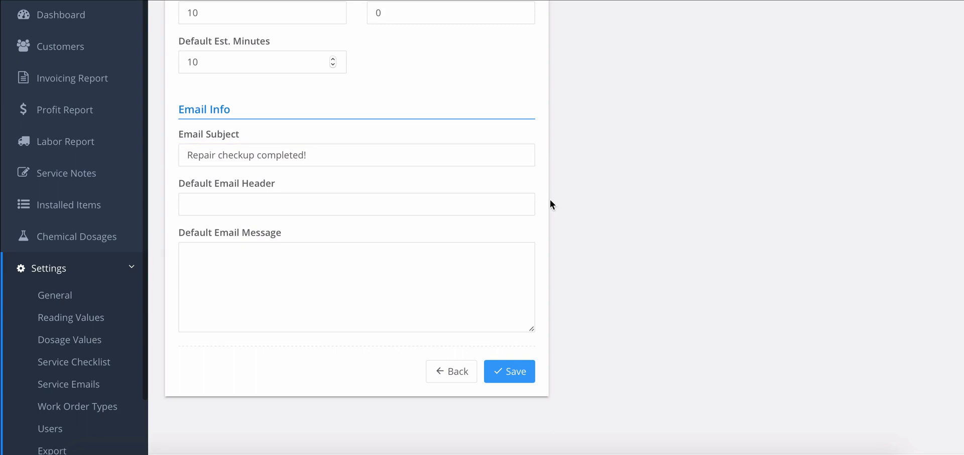
mouse_move(449, 302)
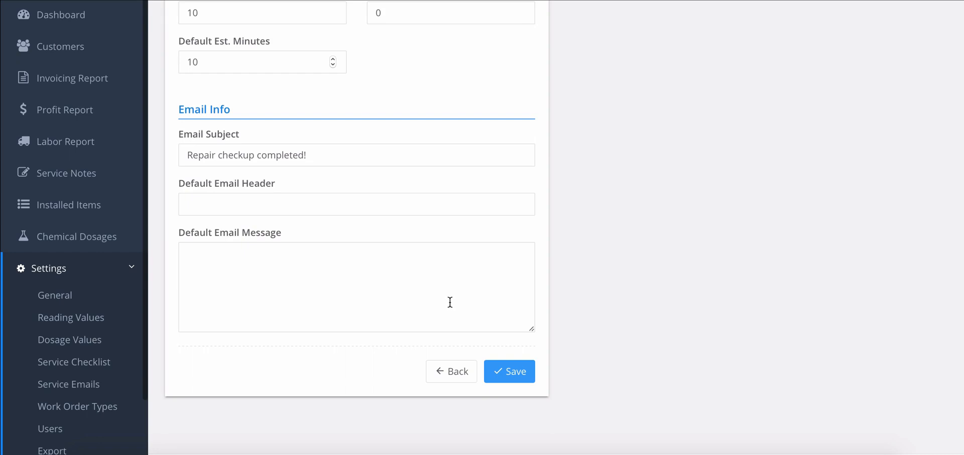
mouse_move(509, 323)
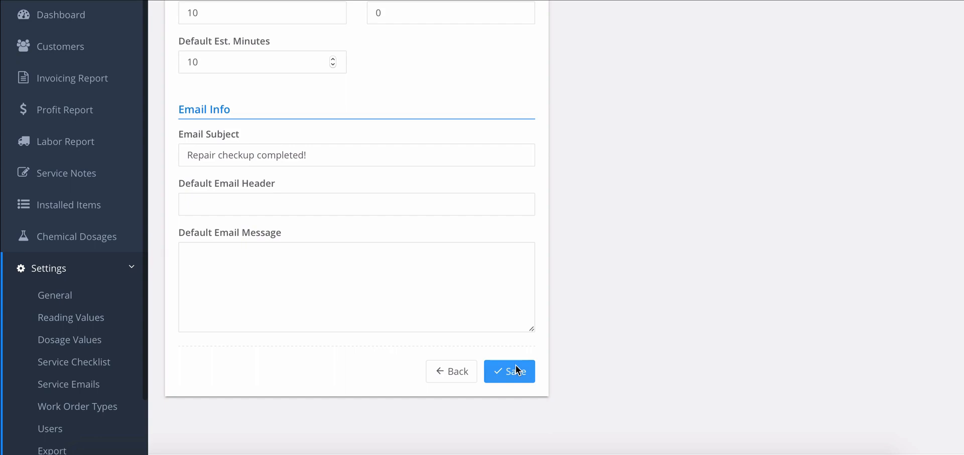
click(509, 371)
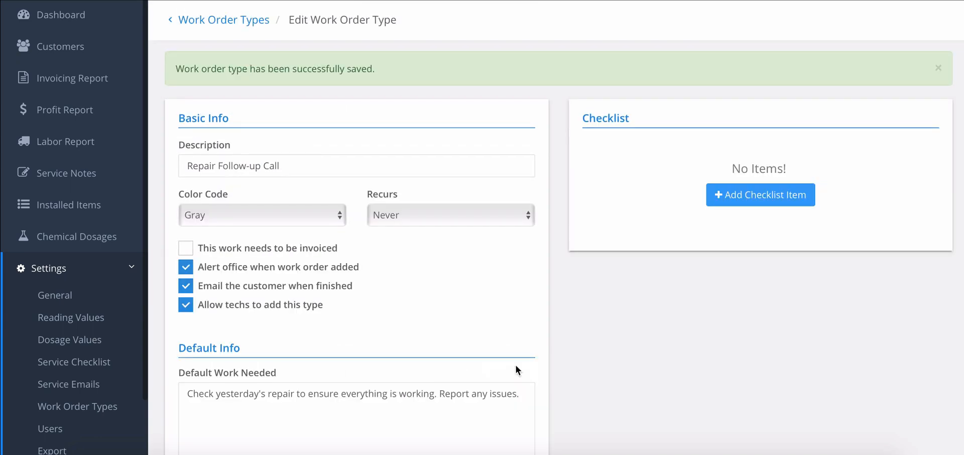
mouse_move(531, 370)
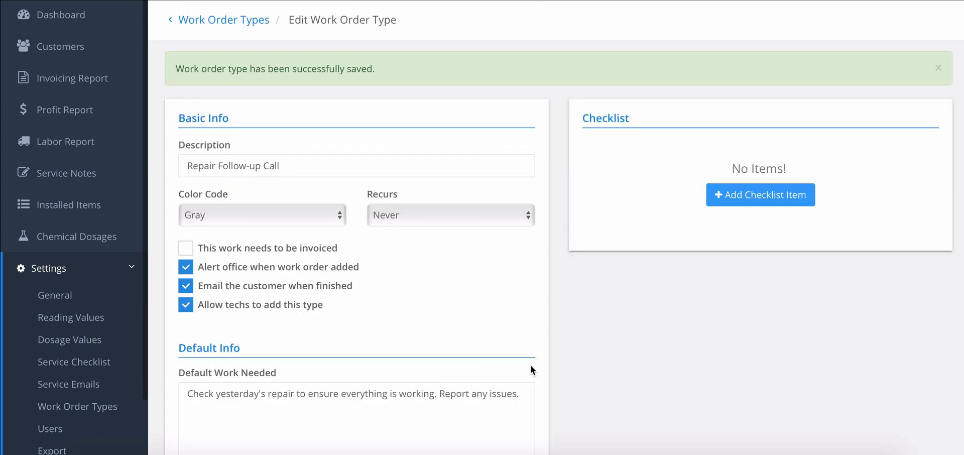
mouse_move(339, 71)
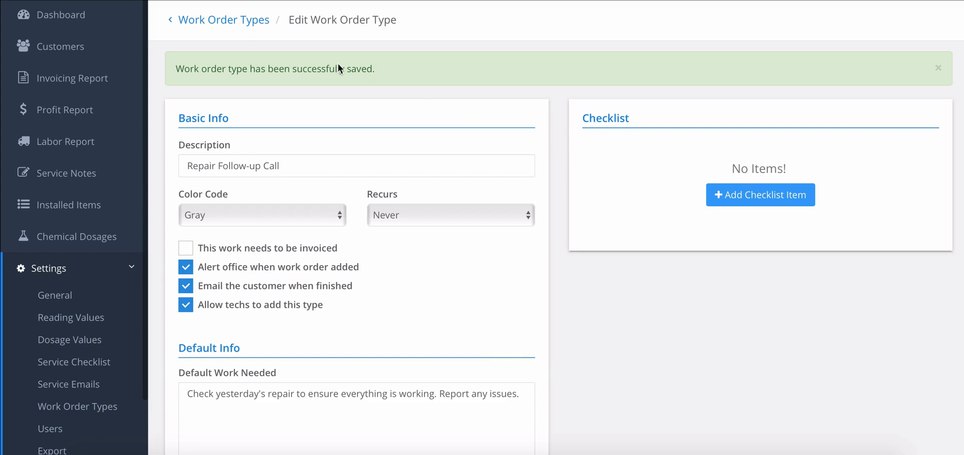
Dismiss the saved notice and start adding a checklist item.
click(939, 67)
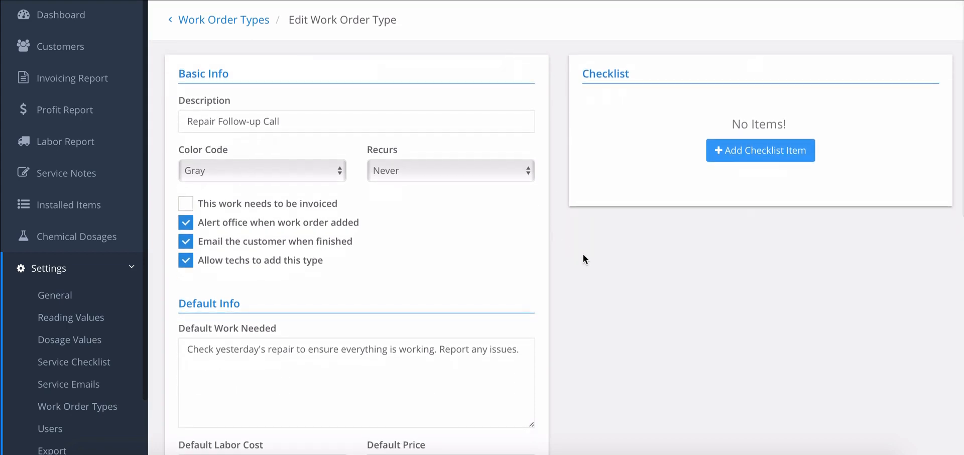
mouse_move(826, 177)
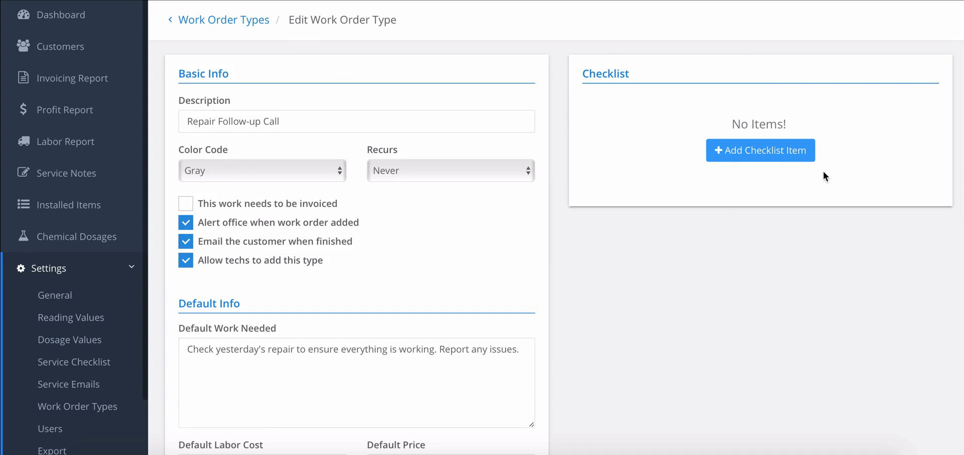
mouse_move(795, 246)
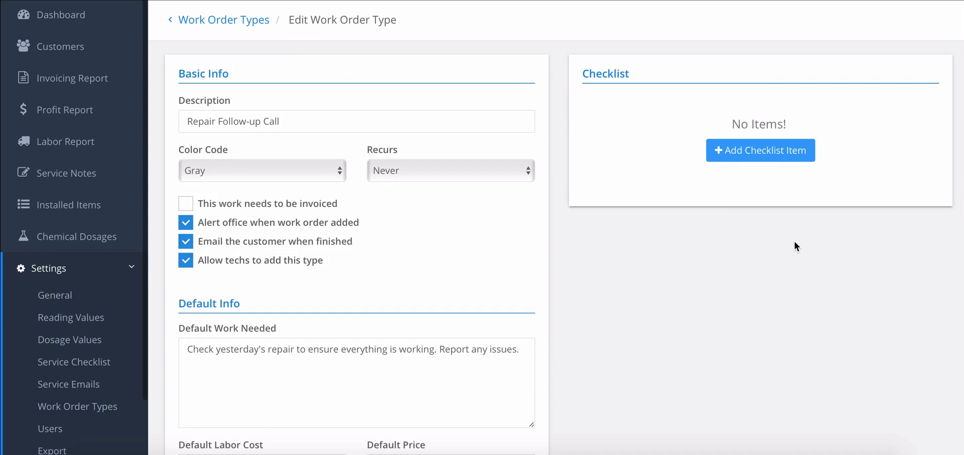
mouse_move(802, 249)
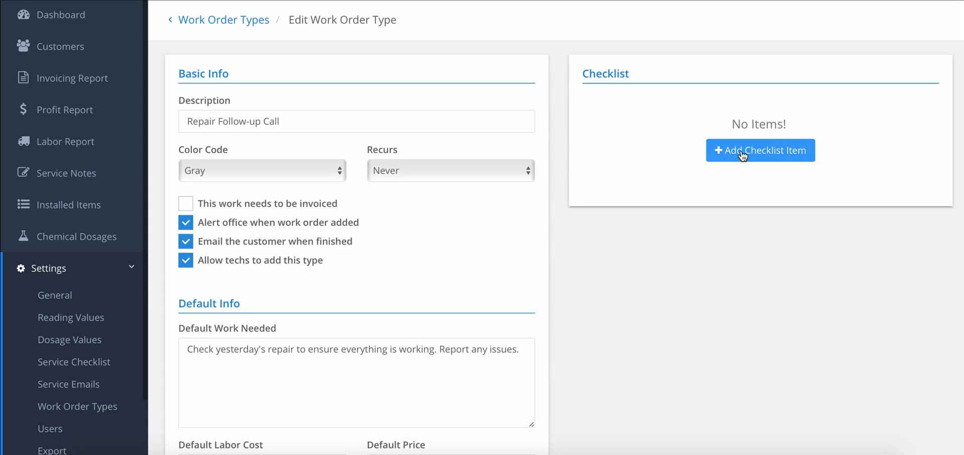
click(760, 150)
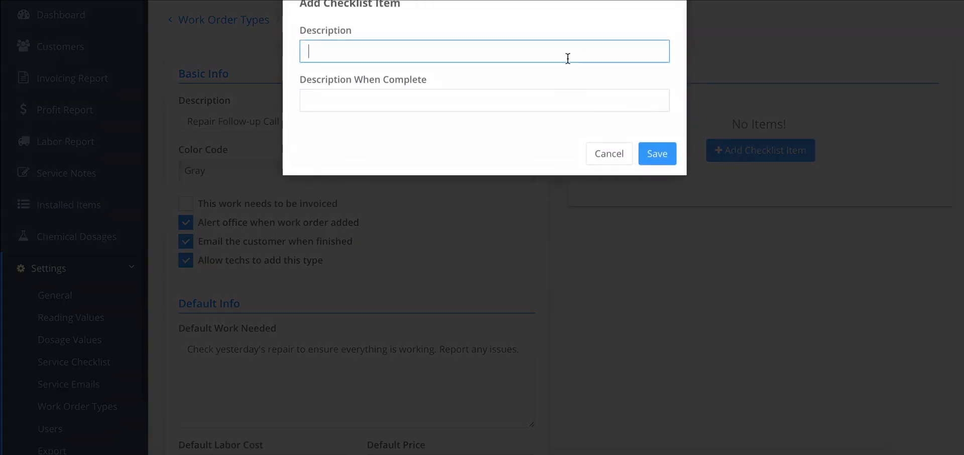
mouse_move(634, 25)
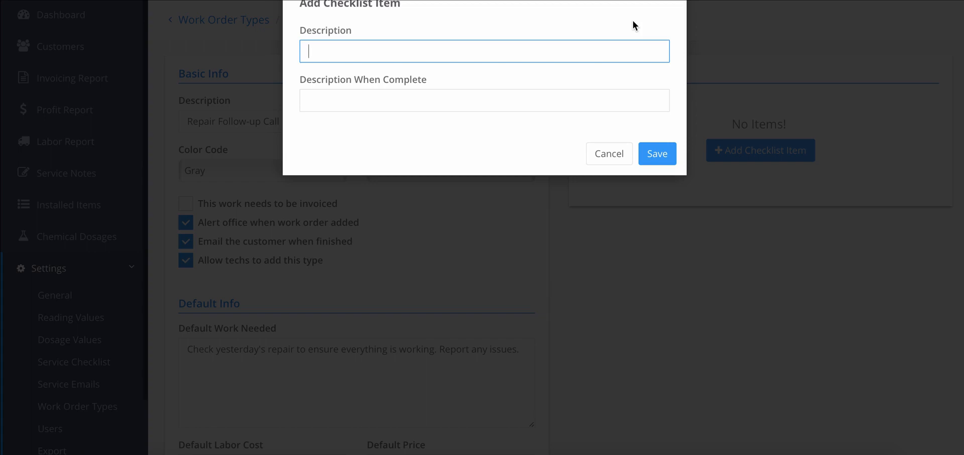
Save checklist item 'Check repair work' with completed description 'Followed up on repair work.'.
text(Check)
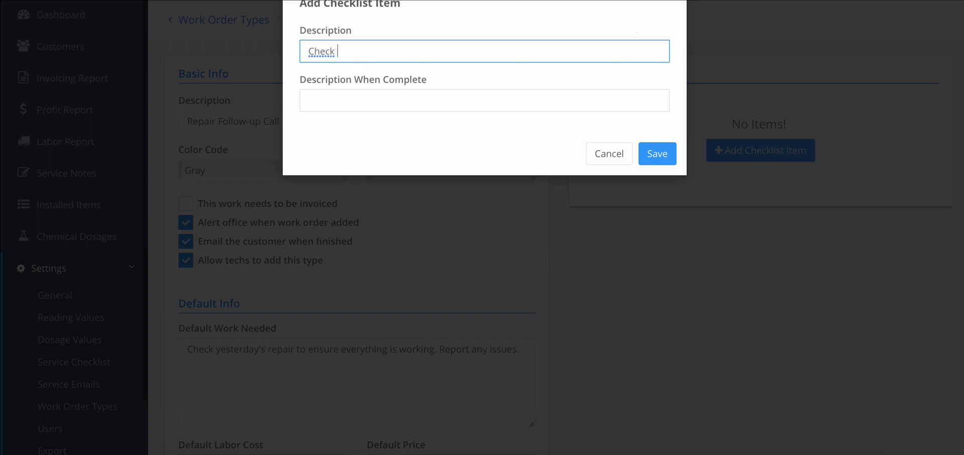
text(repair wor)
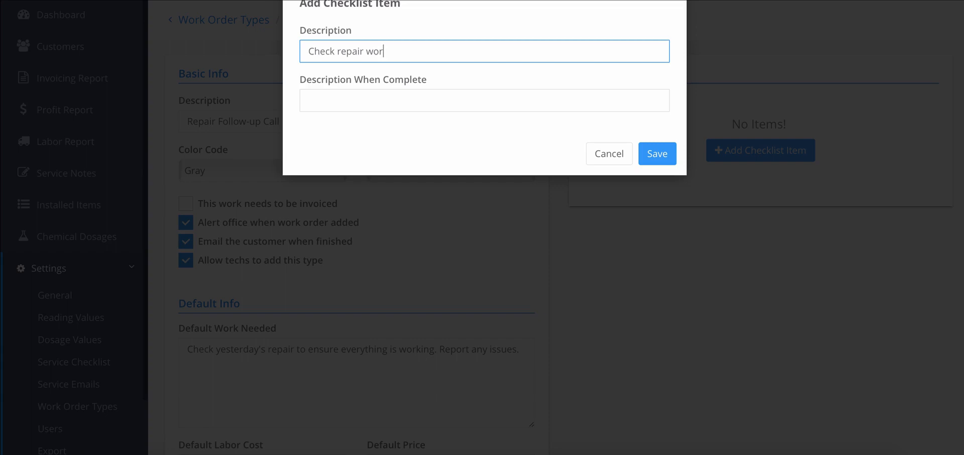
text(k)
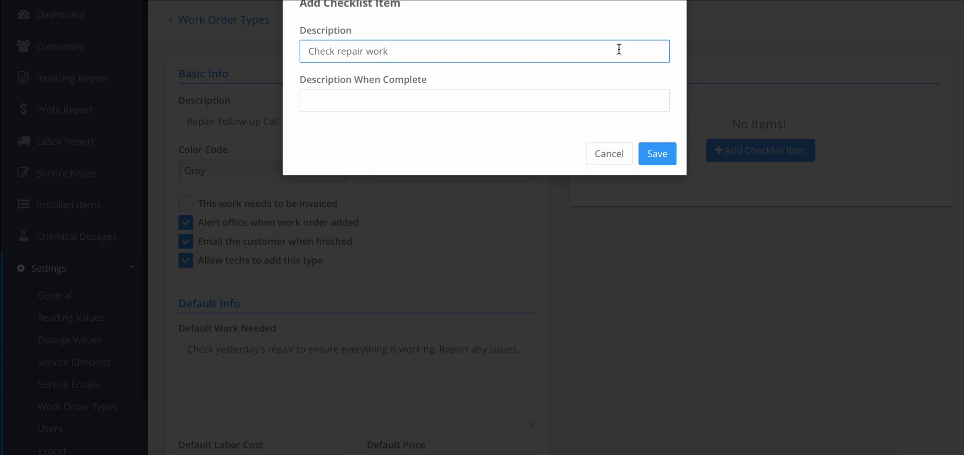
click(484, 101)
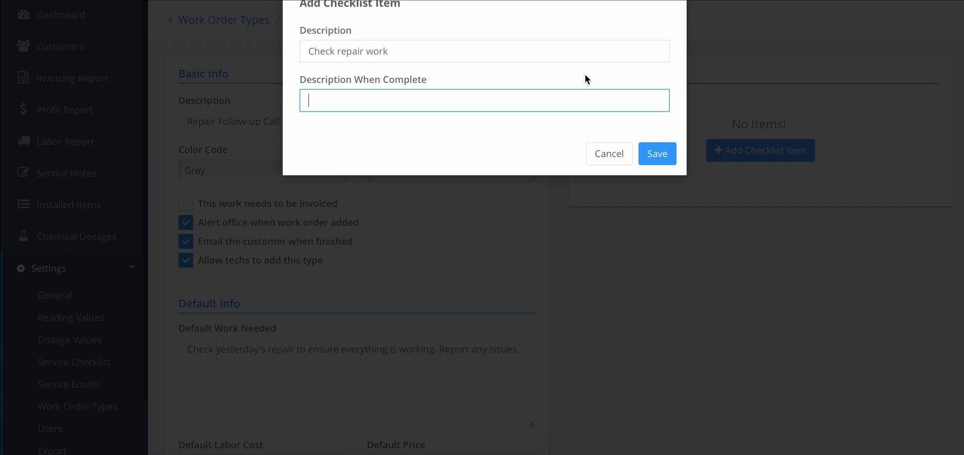
text(Followed up on re)
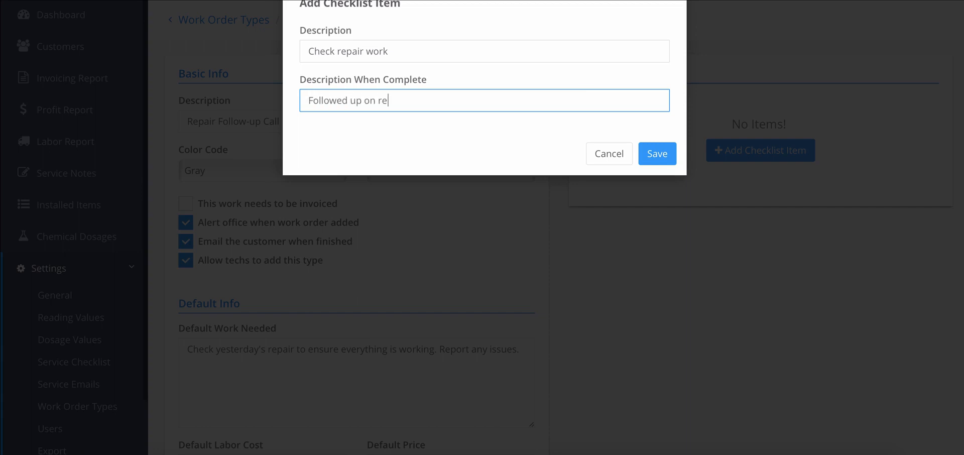
text(pair work.)
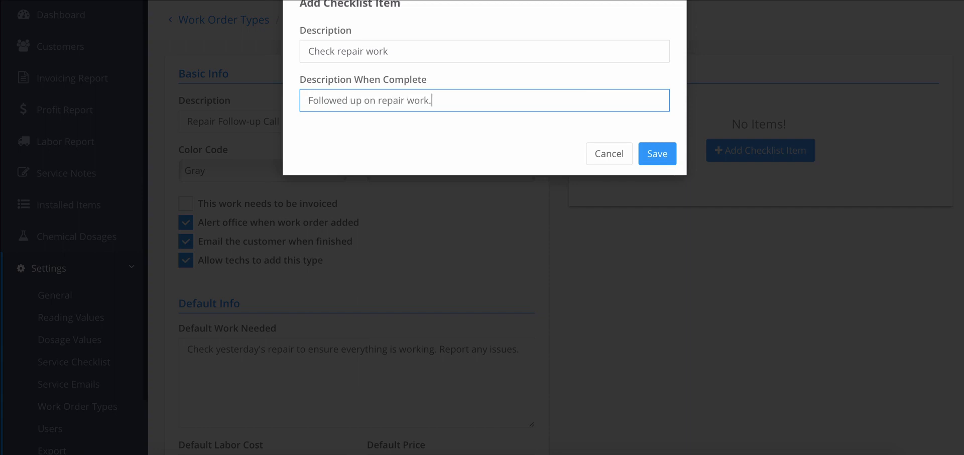
click(658, 154)
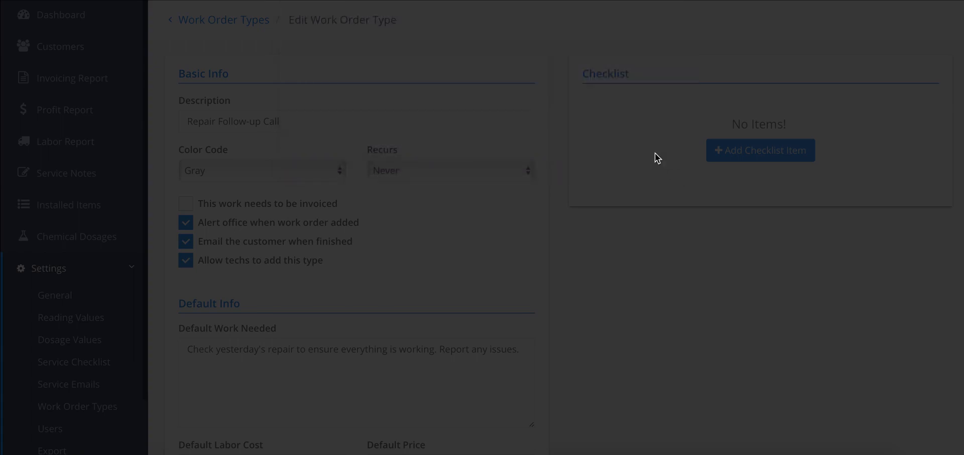
Dismiss the checklist notice and save the Repair Follow-up Call type with its checklist item.
click(760, 150)
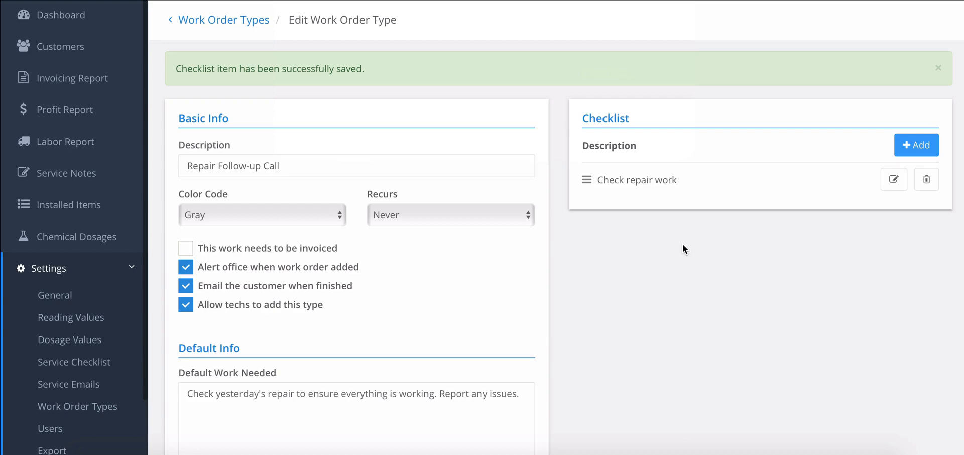
click(938, 67)
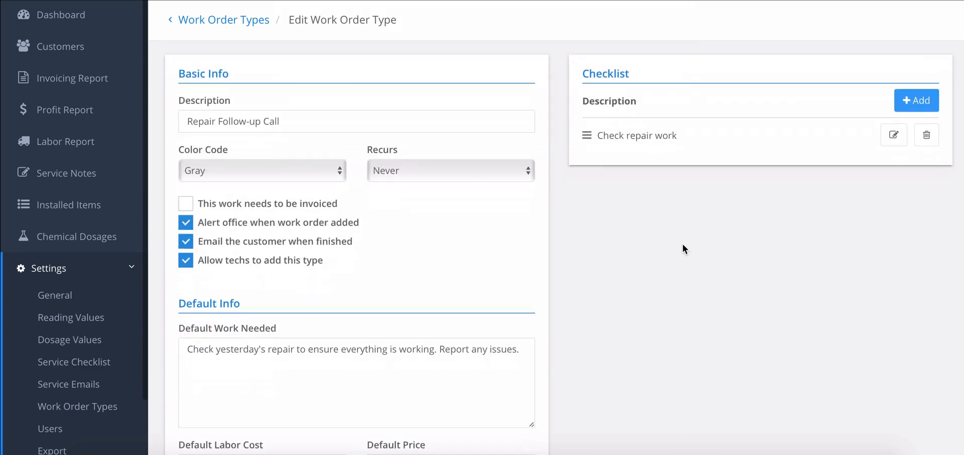
scroll(down, 3)
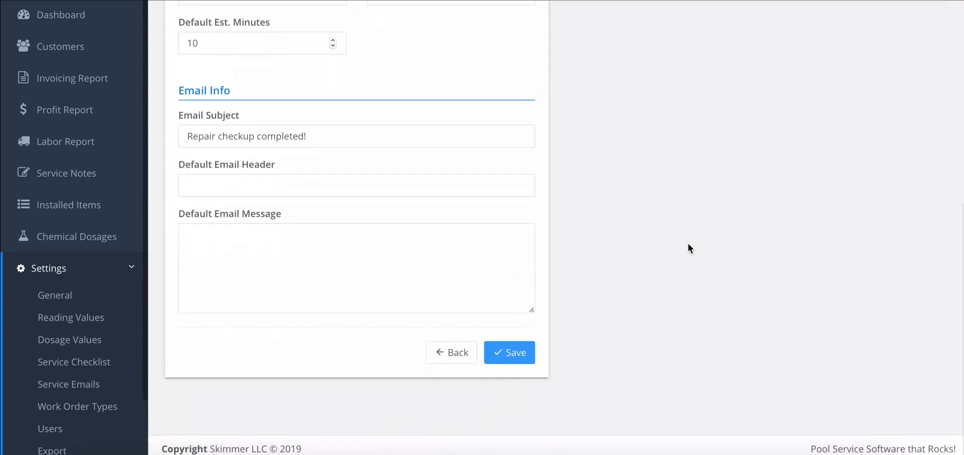
click(509, 353)
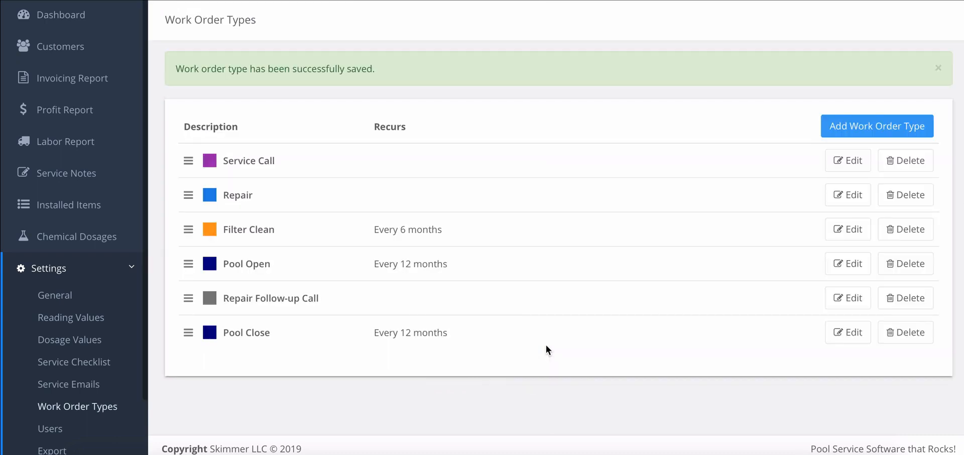
mouse_move(580, 170)
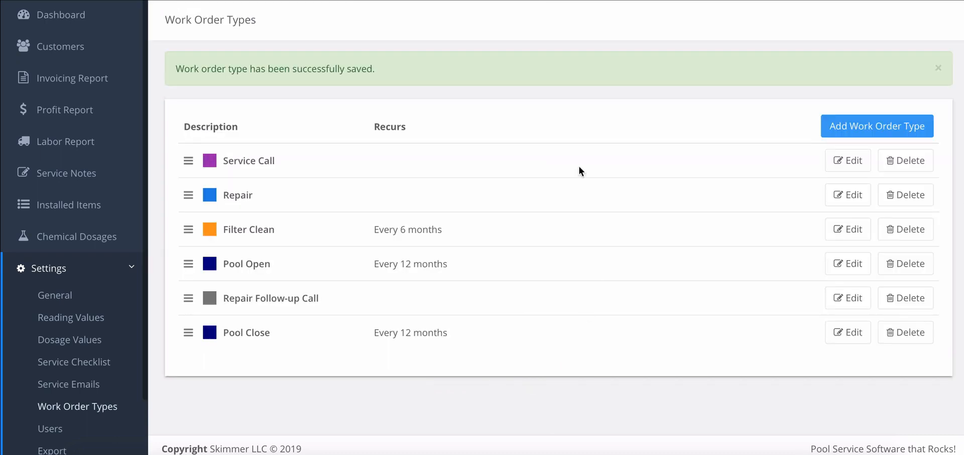
mouse_move(268, 307)
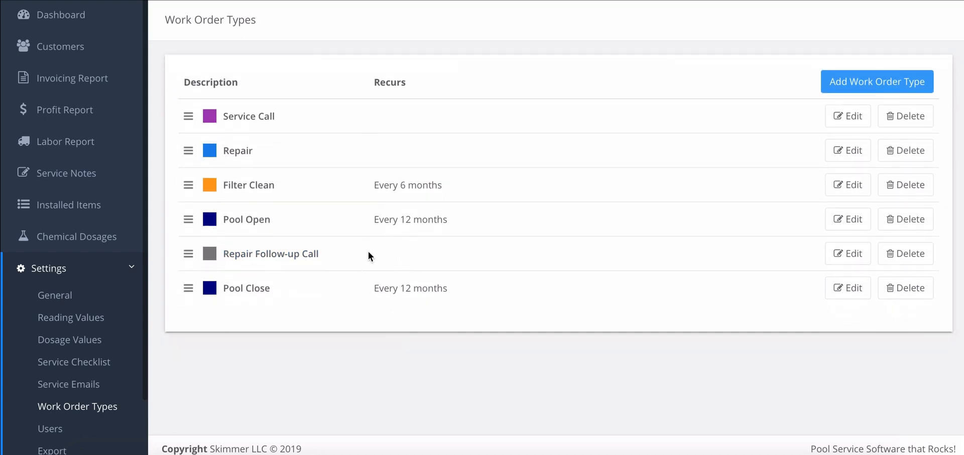
mouse_move(188, 254)
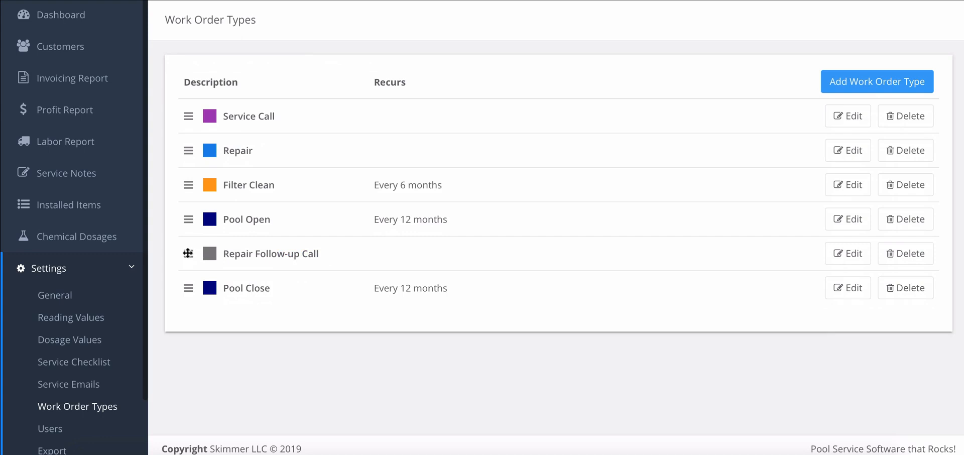
Move the Repair Follow-up Call row up to sit directly below Repair.
drag(188, 253, 188, 231)
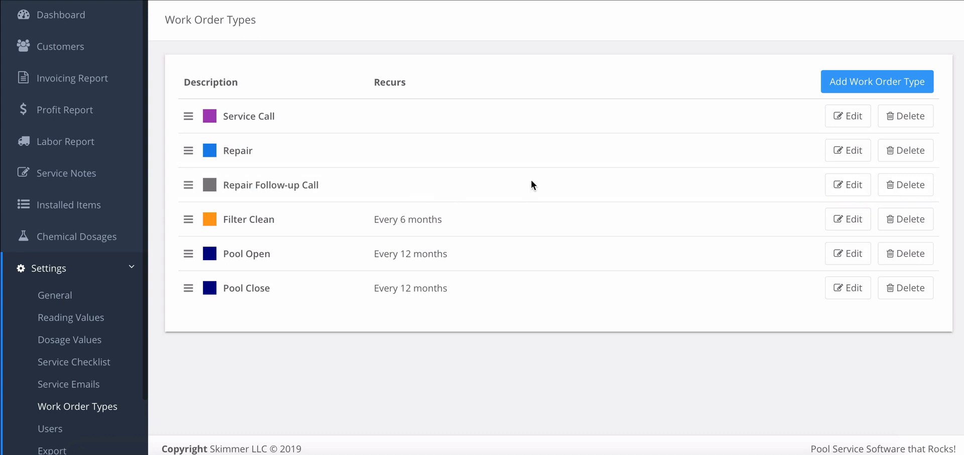
mouse_move(751, 181)
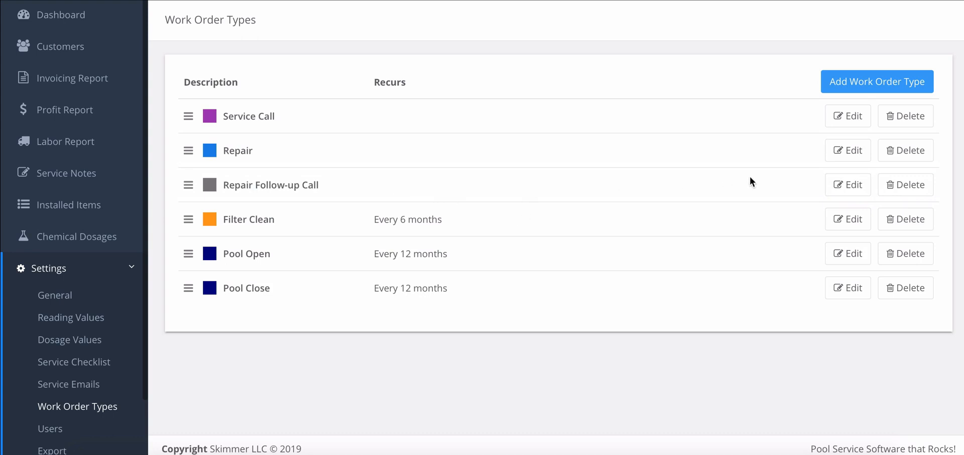
mouse_move(941, 113)
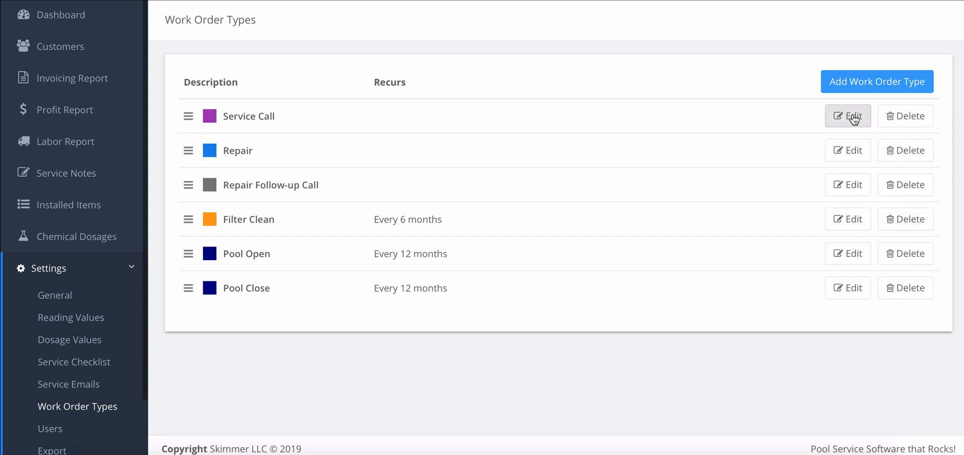
mouse_move(851, 294)
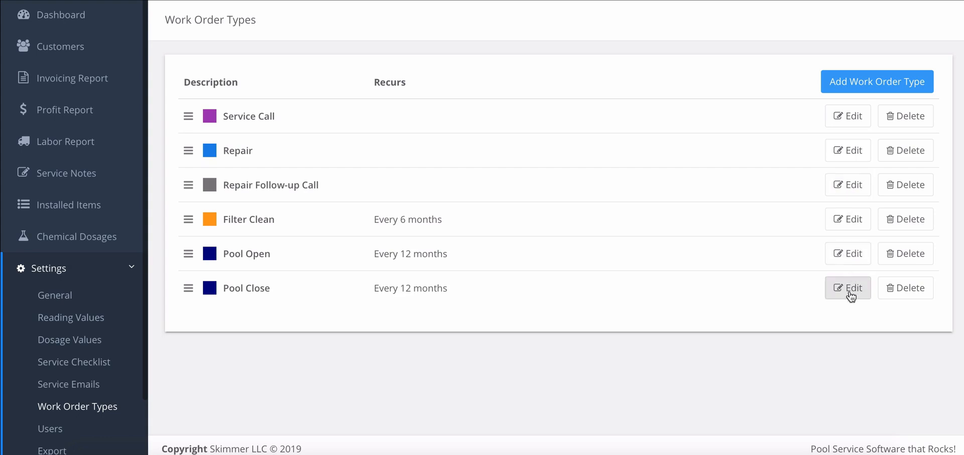
mouse_move(743, 266)
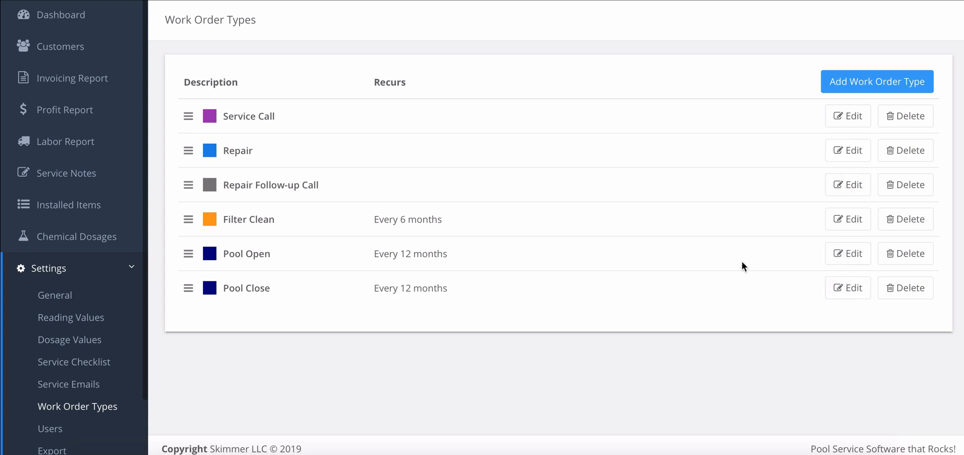